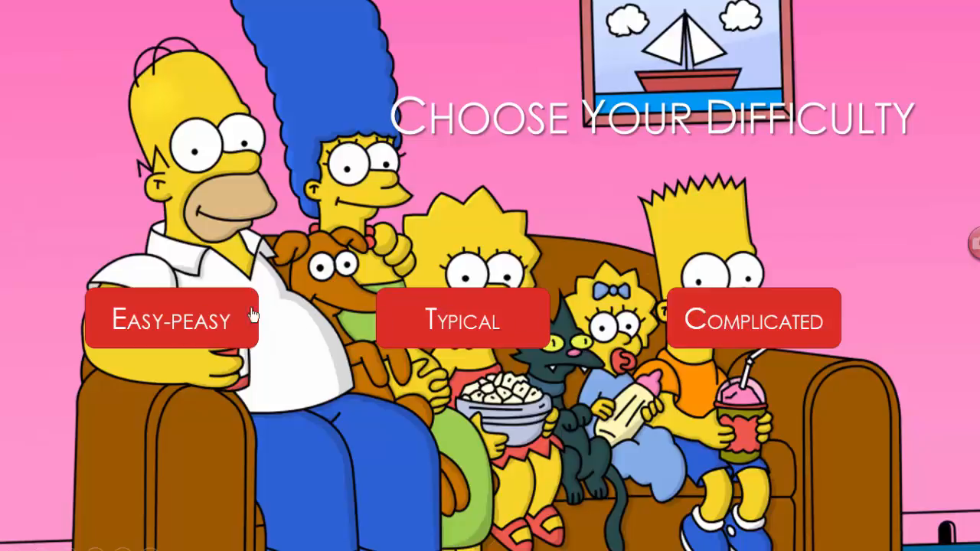
Run the quiz slide show on Easy-peasy through the easy questions, then return to editing.
{"action": "left_click", "coordinate": [171, 320]}
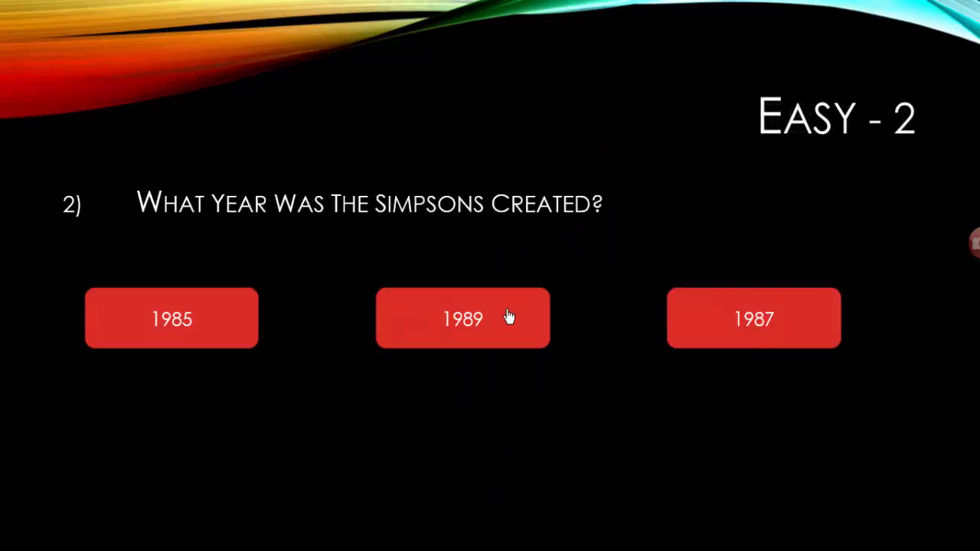
{"action": "key", "text": "Escape"}
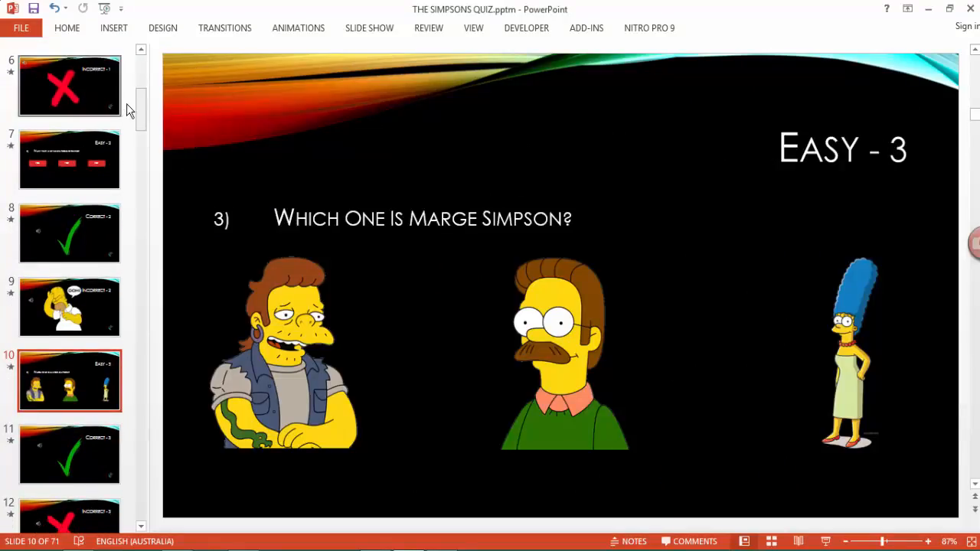
Add slide 72 titled Question asking 'Which picture represents luke skywalker?'.
{"action": "scroll", "scroll_direction": "down", "scroll_amount": 3}
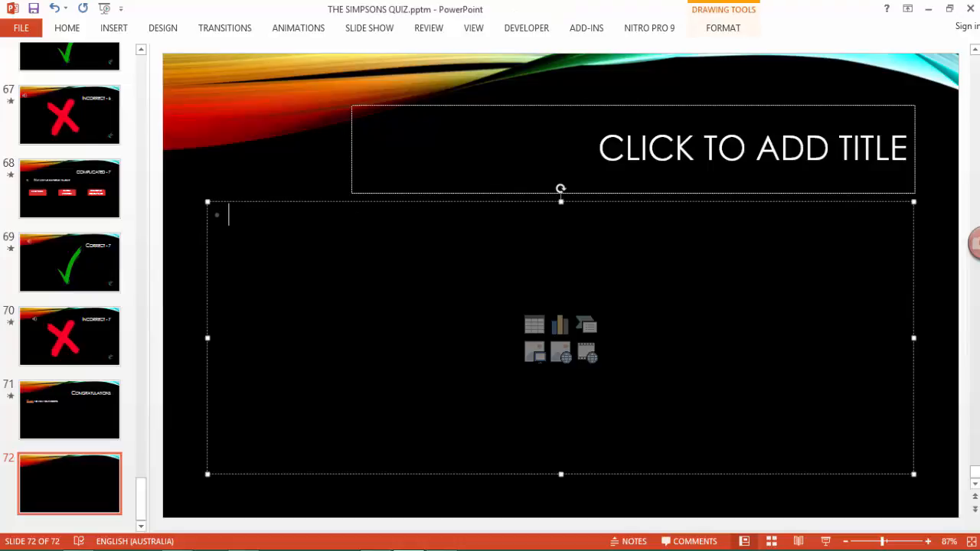
{"action": "type", "text": "Question"}
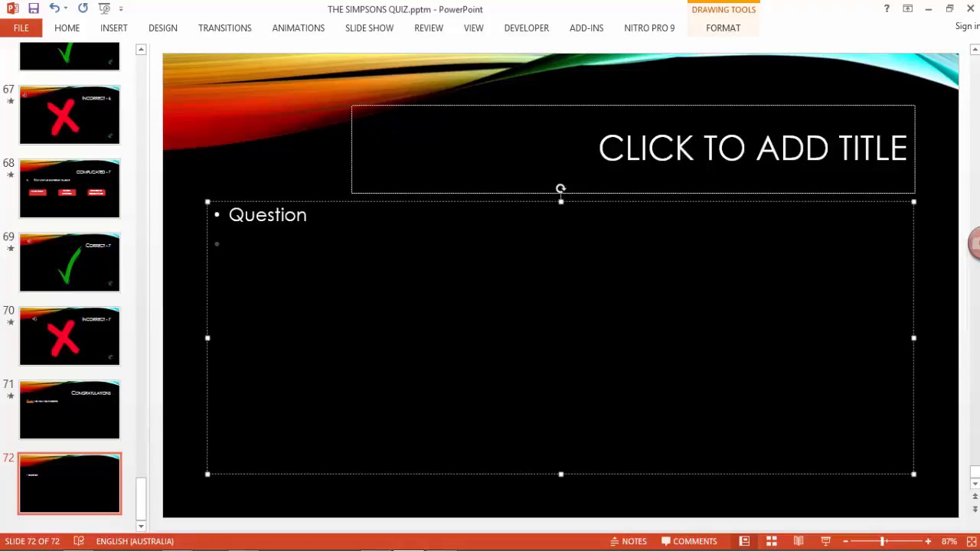
{"action": "type", "text": "Which picture represents"}
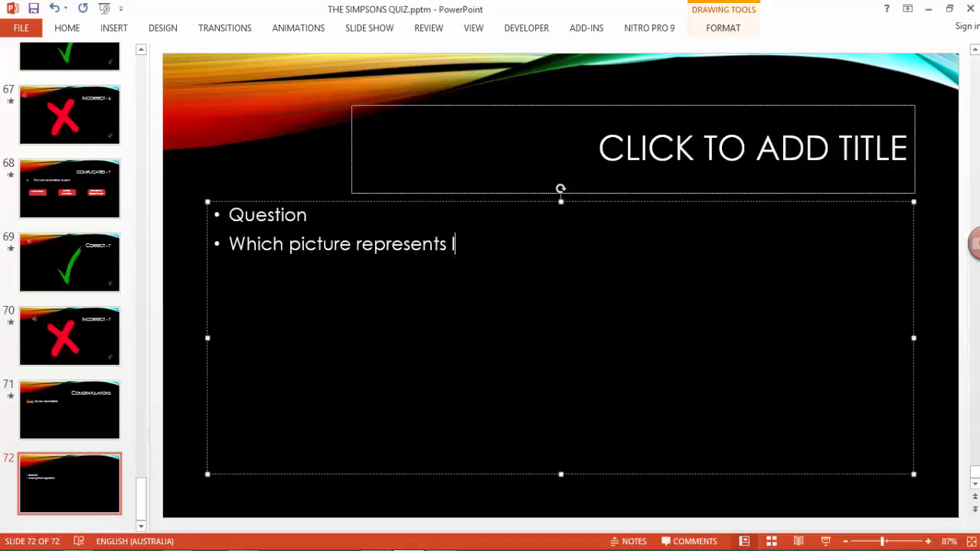
{"action": "type", "text": "luke skywalker?"}
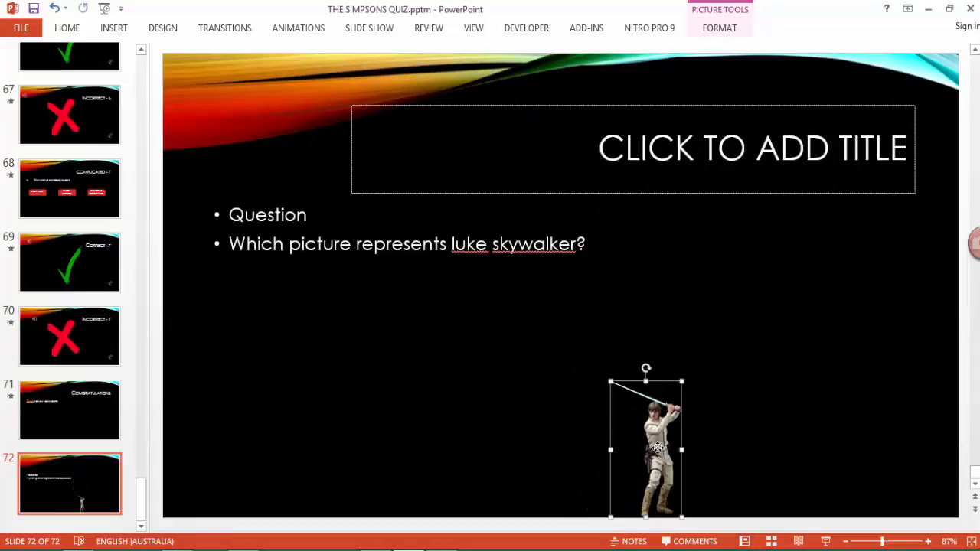
Move Luke left and add a matching-size Boba Fett picture beside him.
{"action": "left_click_drag", "start_coordinate": [646, 448], "coordinate": [306, 360]}
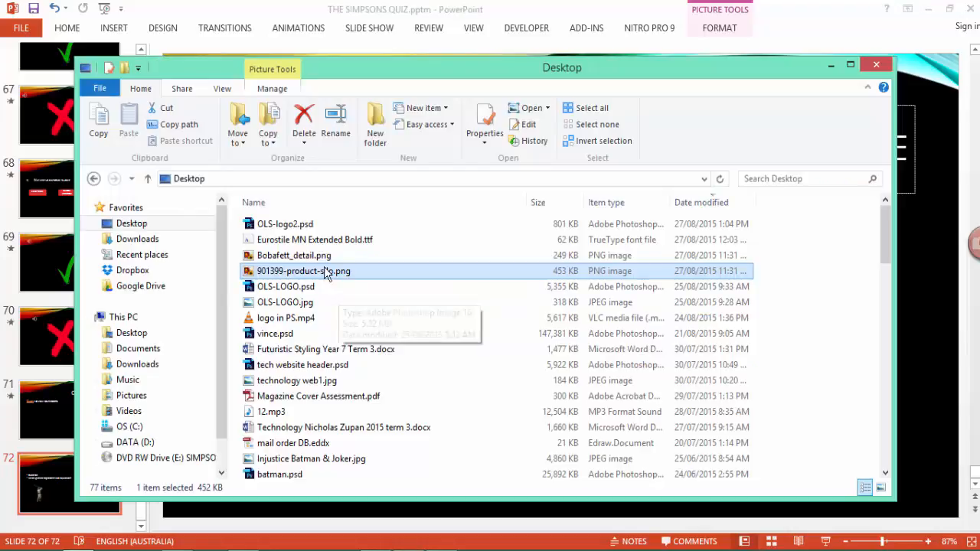
{"action": "left_click", "coordinate": [877, 63]}
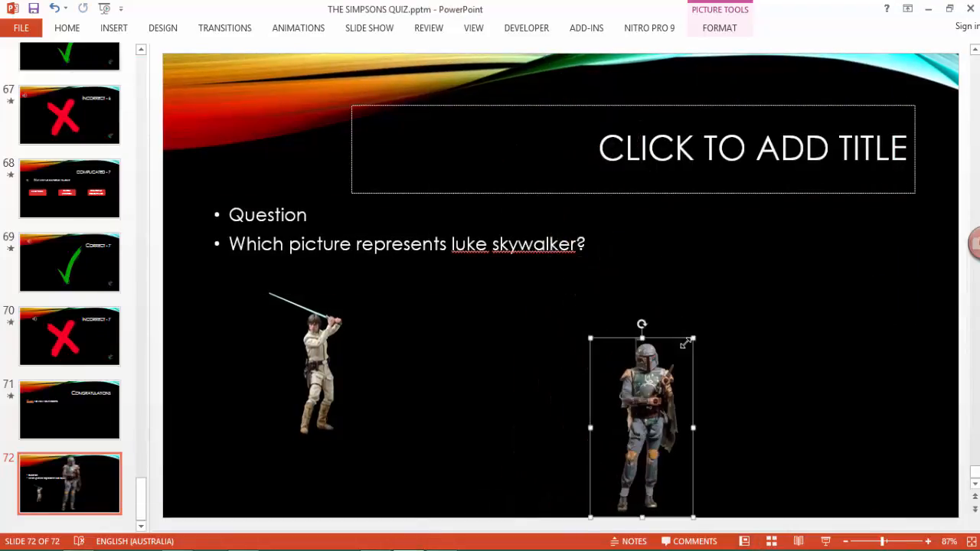
{"action": "left_click_drag", "start_coordinate": [642, 421], "coordinate": [490, 364]}
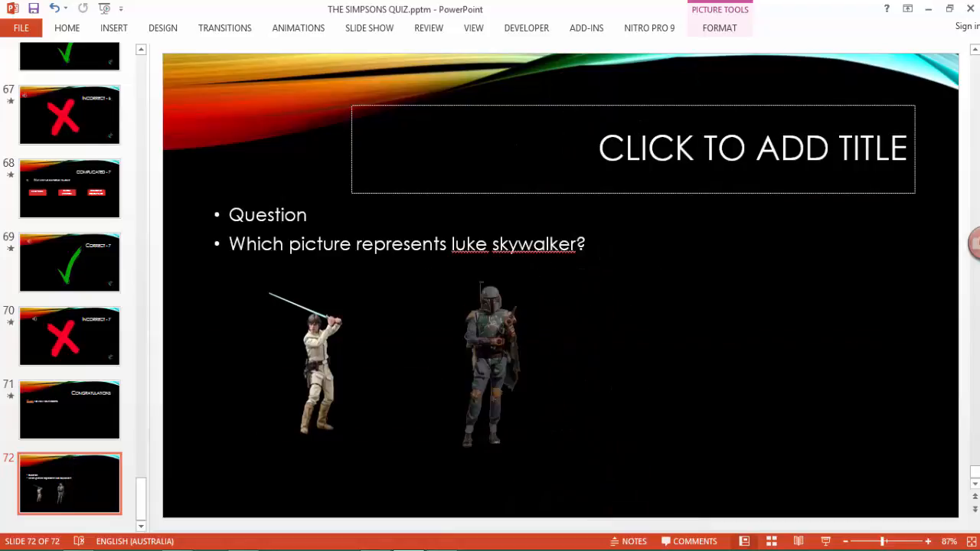
{"action": "left_click", "coordinate": [477, 364]}
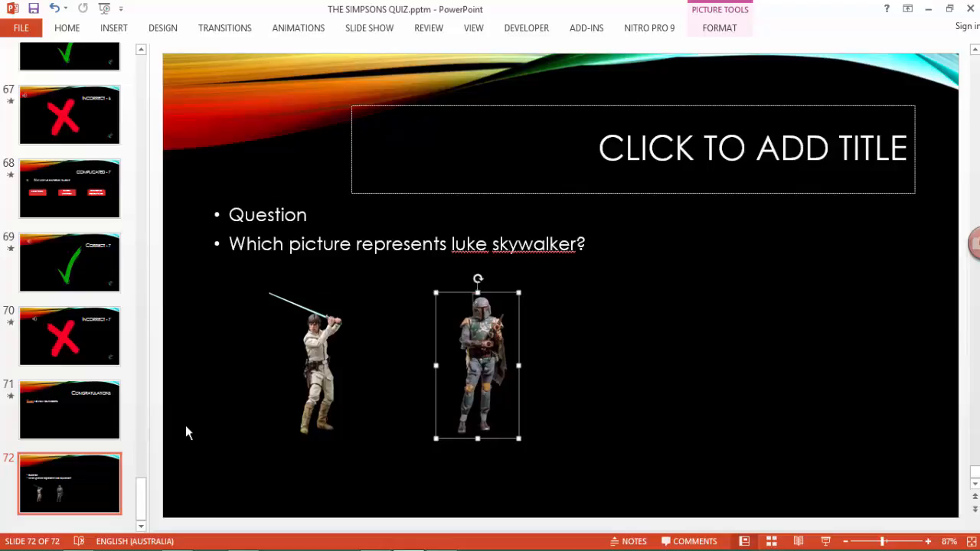
{"action": "mouse_move", "coordinate": [106, 380]}
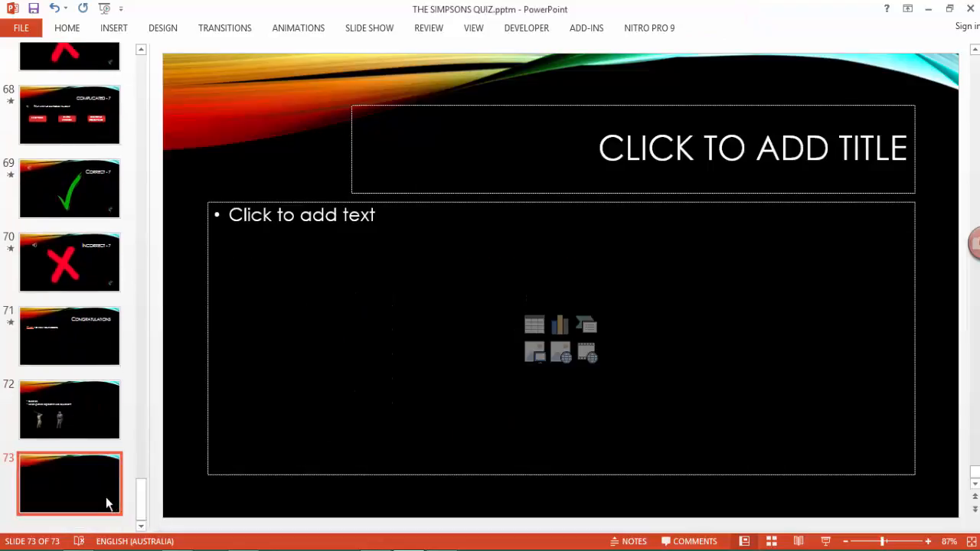
Label slide 73 'Correct' and place the green tick from Correct - 7 below it.
{"action": "type", "text": "Co"}
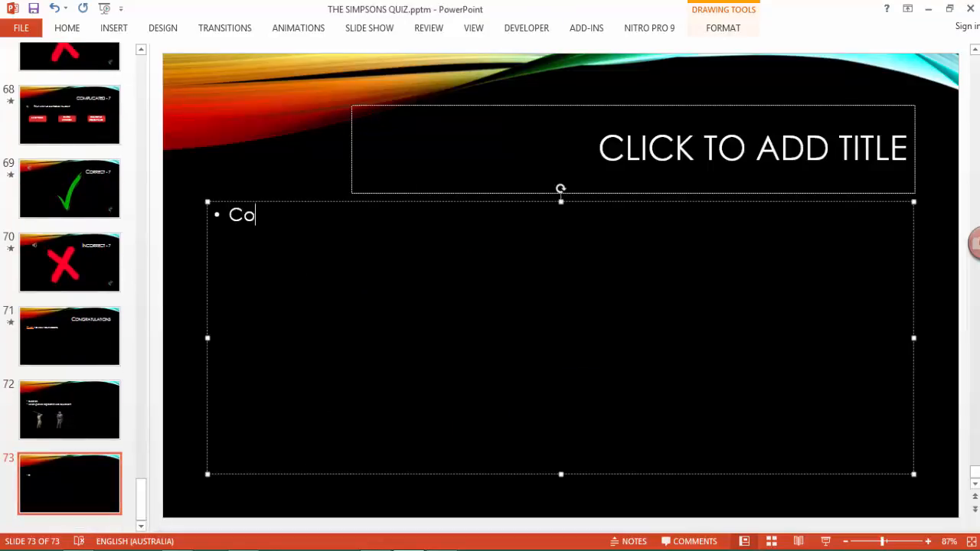
{"action": "type", "text": "rrect"}
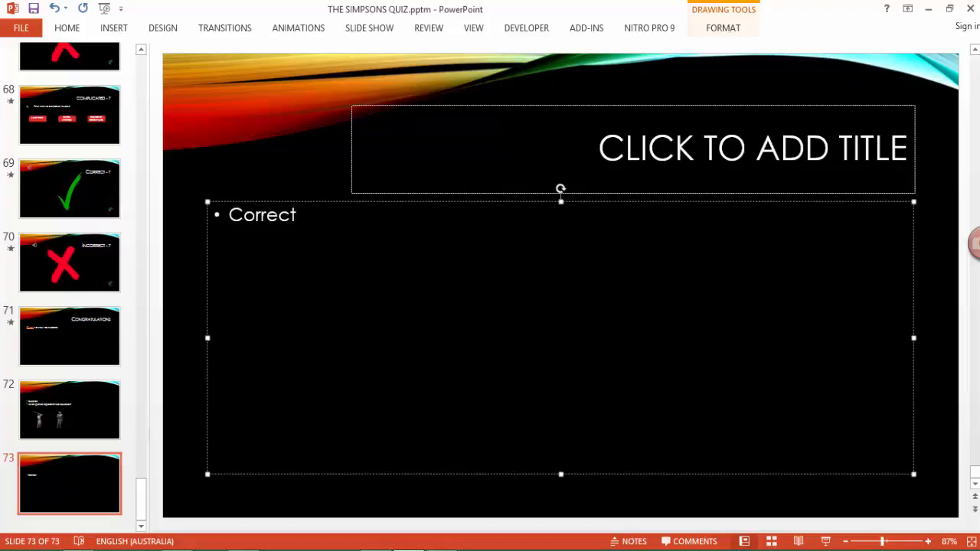
{"action": "left_click", "coordinate": [69, 189]}
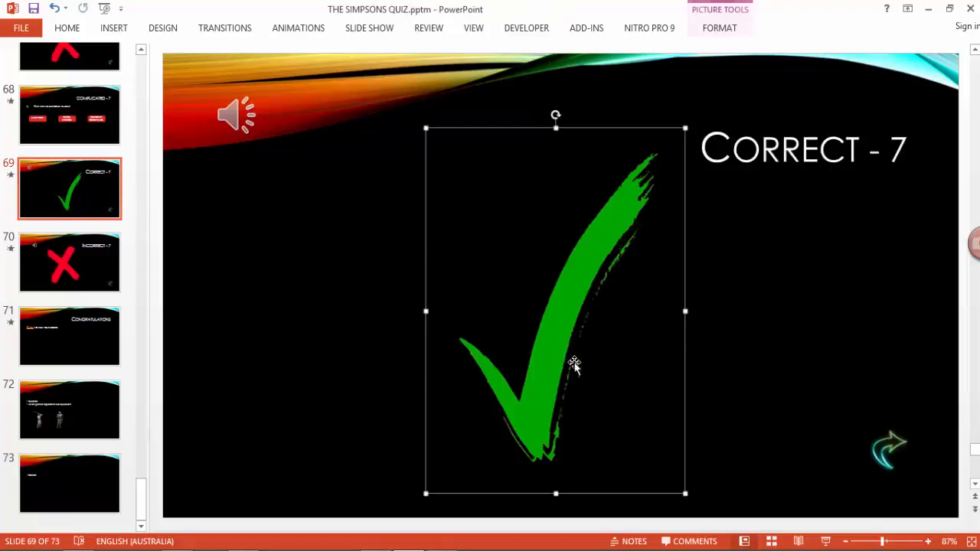
{"action": "mouse_move", "coordinate": [163, 445]}
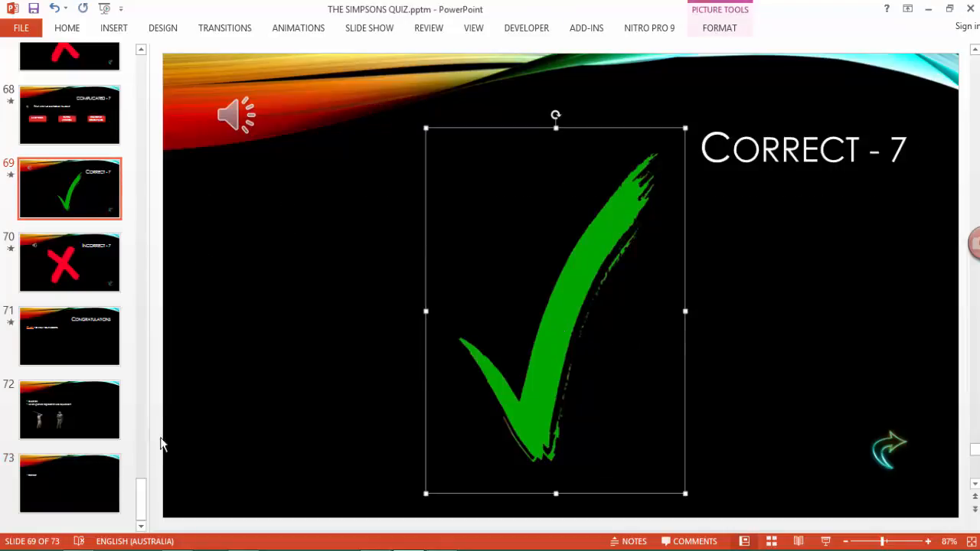
{"action": "left_click", "coordinate": [69, 483]}
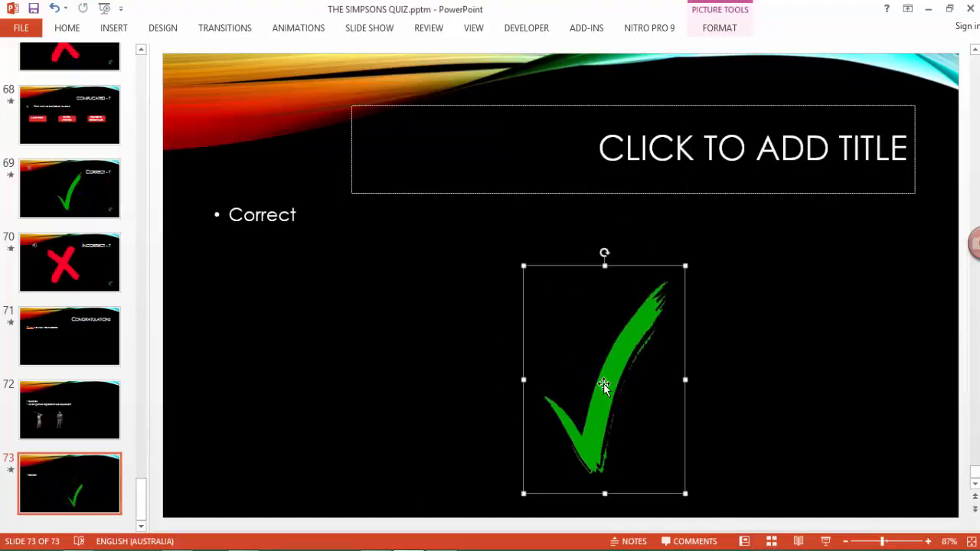
{"action": "left_click_drag", "start_coordinate": [605, 380], "coordinate": [419, 361]}
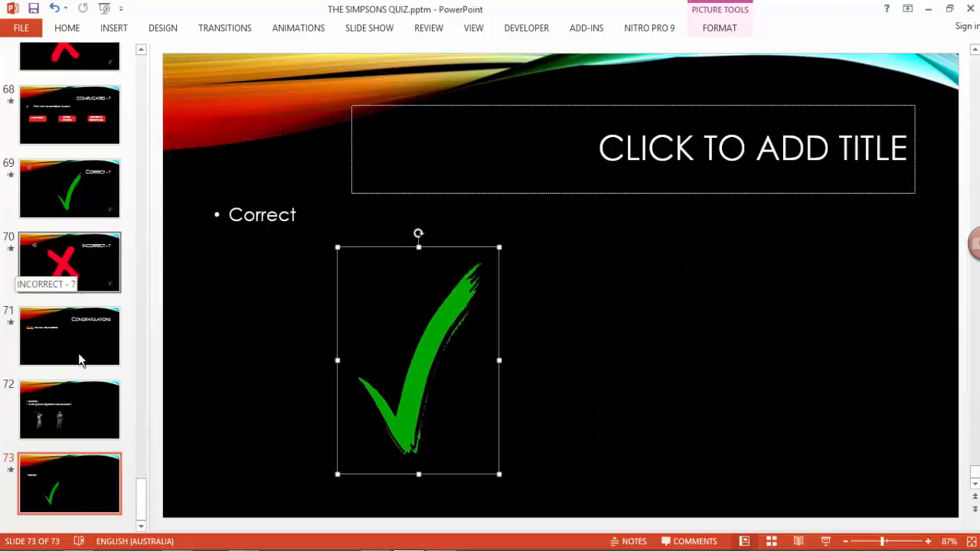
Add slide 74 reading 'Incorrect' with the red cross from Incorrect - 7, then revisit slide 72.
{"action": "right_click", "coordinate": [69, 483]}
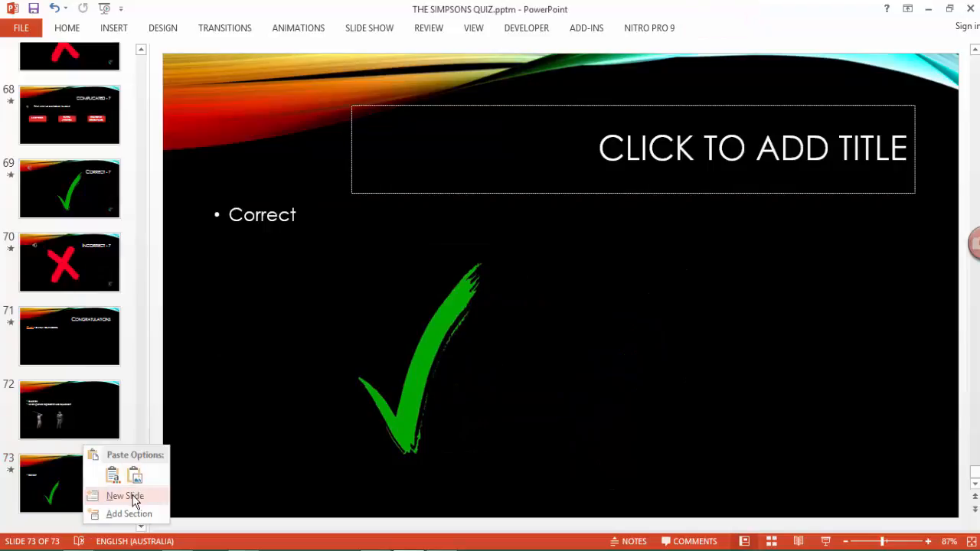
{"action": "left_click", "coordinate": [124, 495]}
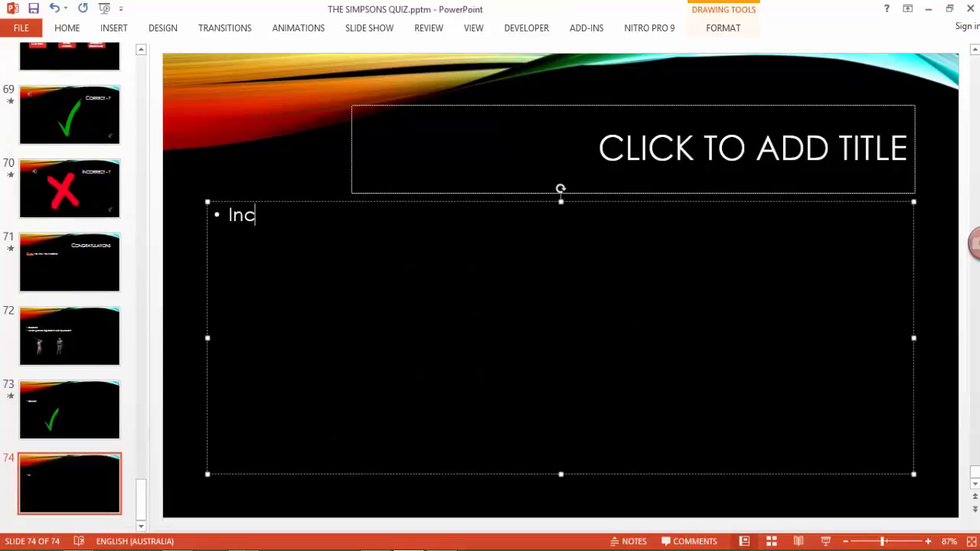
{"action": "type", "text": "orrect"}
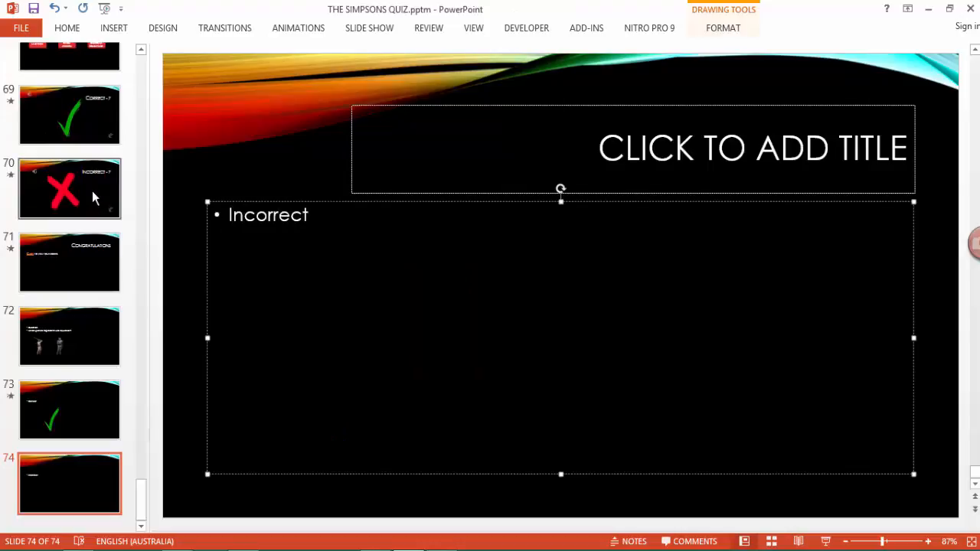
{"action": "left_click", "coordinate": [540, 299]}
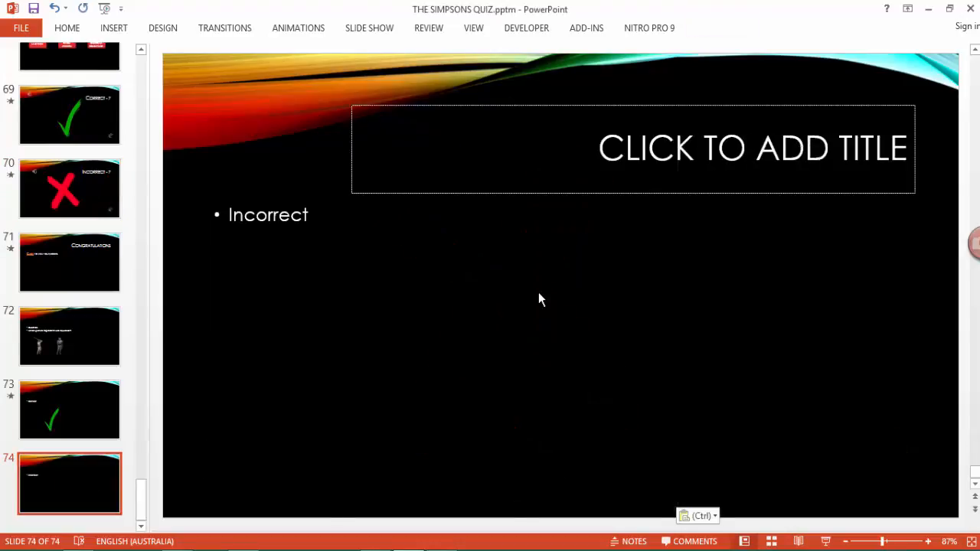
{"action": "left_click", "coordinate": [529, 322]}
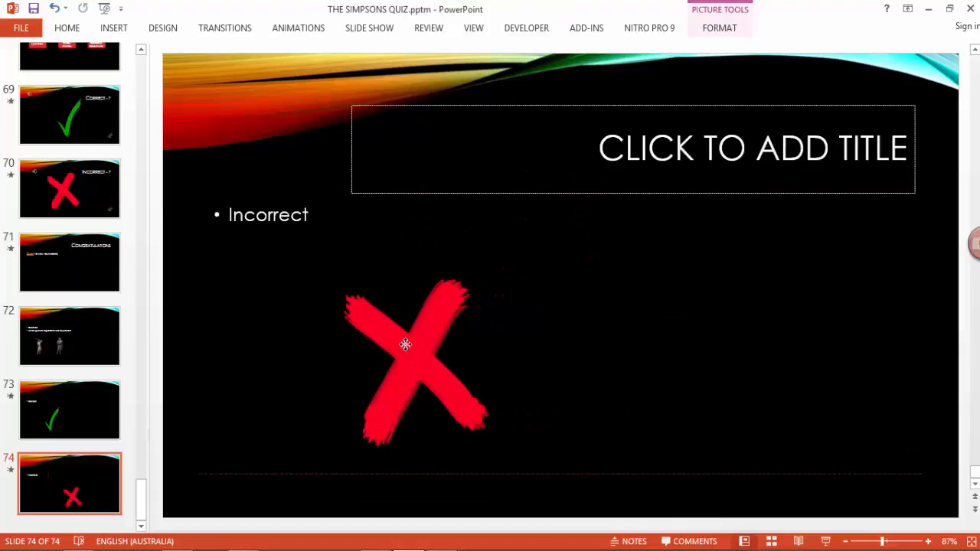
{"action": "left_click", "coordinate": [69, 336]}
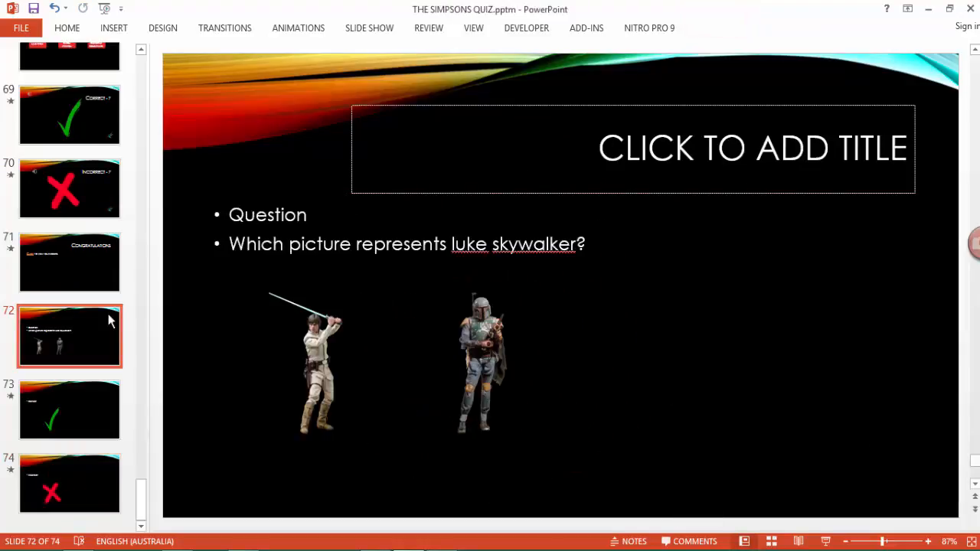
{"action": "mouse_move", "coordinate": [447, 350]}
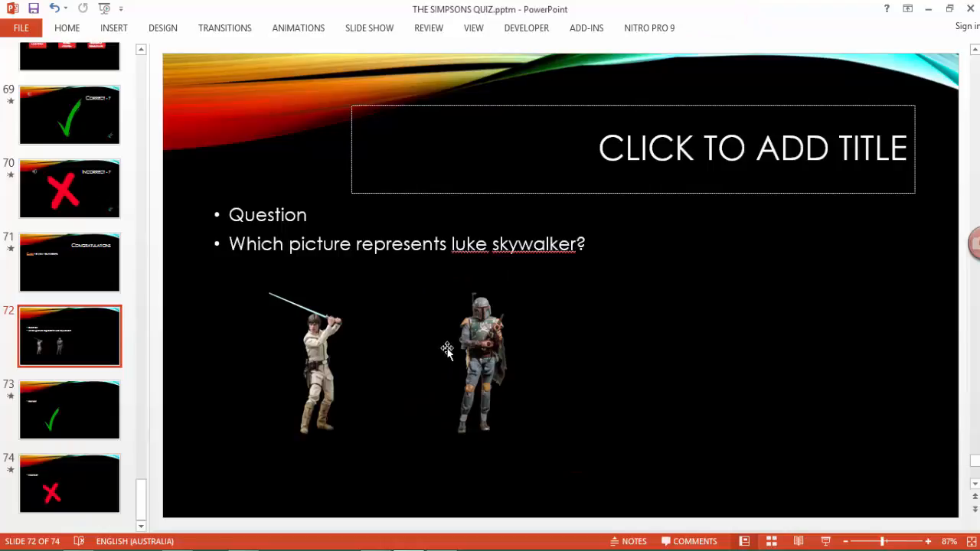
{"action": "mouse_move", "coordinate": [345, 339]}
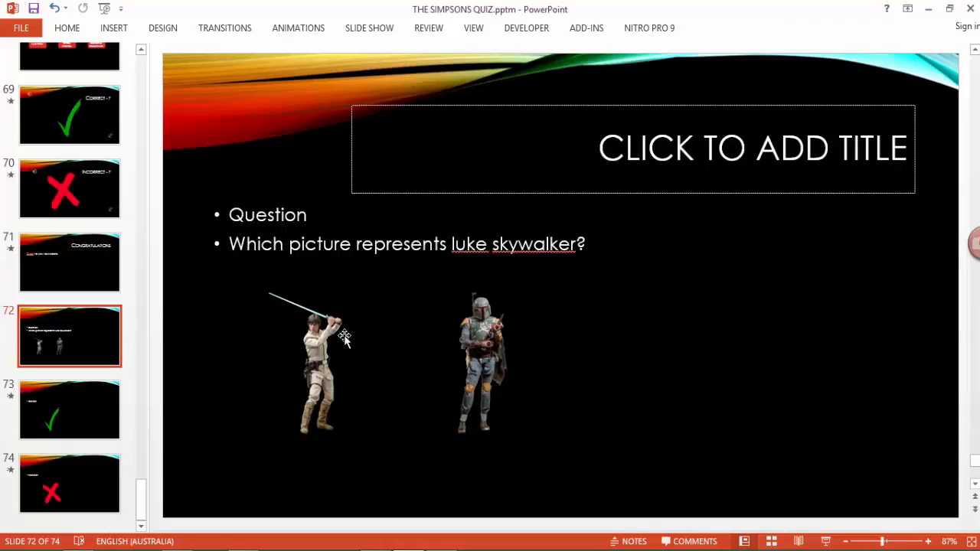
{"action": "left_click", "coordinate": [314, 360]}
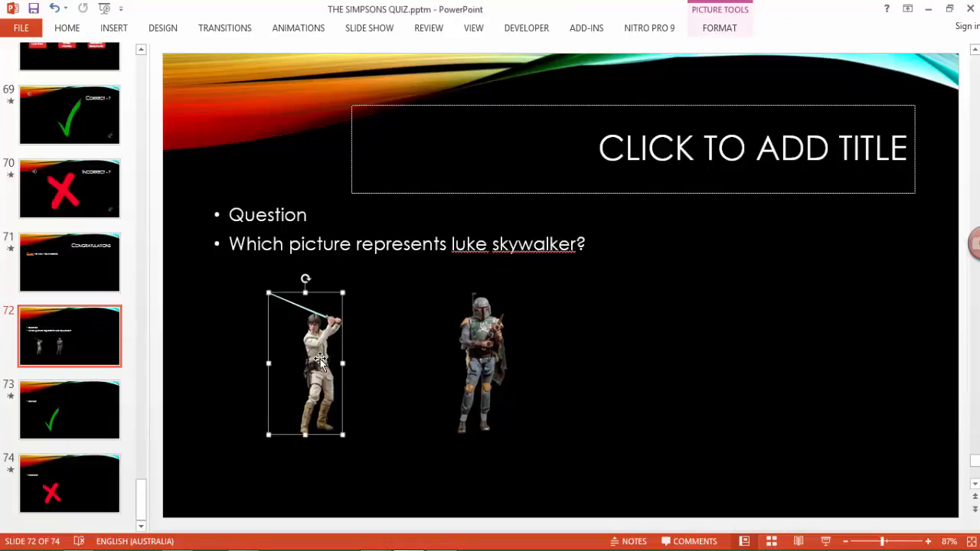
{"action": "mouse_move", "coordinate": [294, 367]}
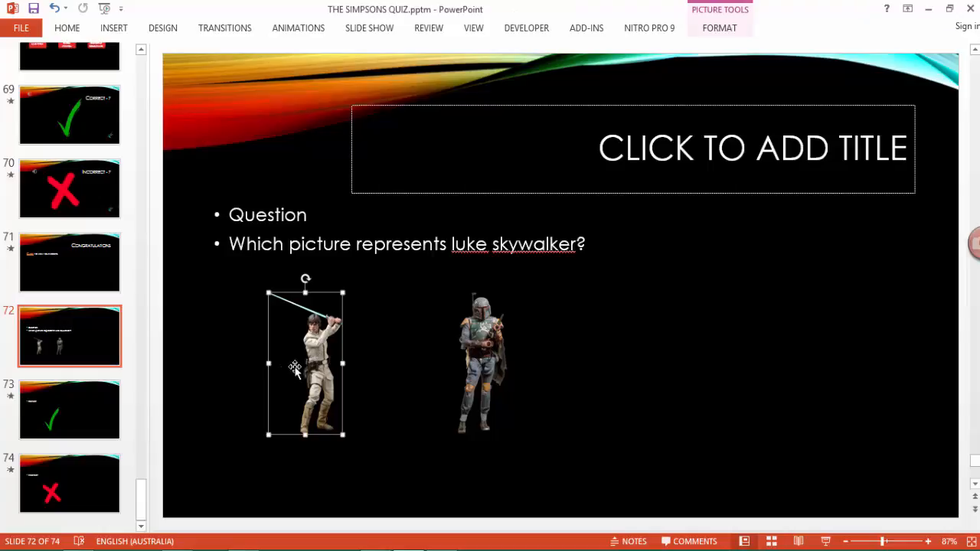
{"action": "mouse_move", "coordinate": [20, 402]}
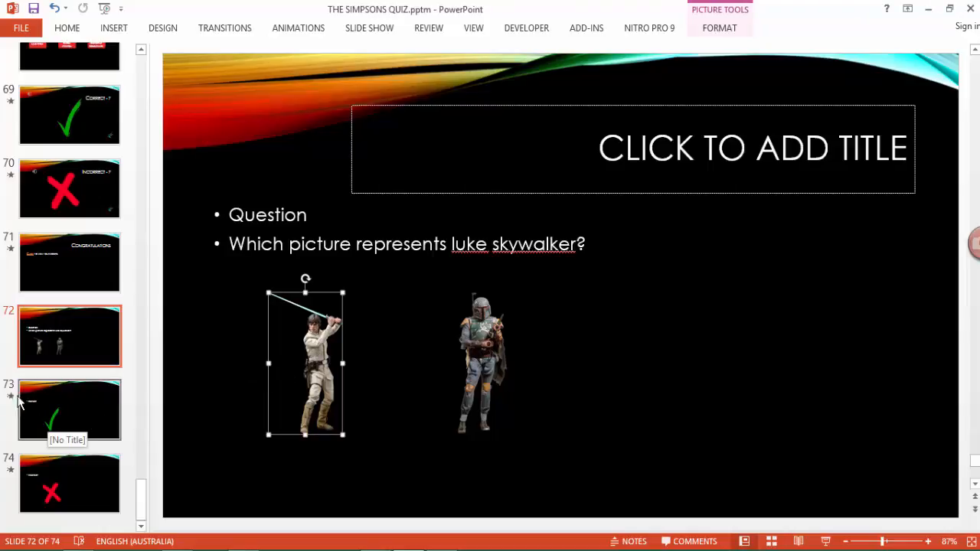
{"action": "left_click", "coordinate": [477, 360]}
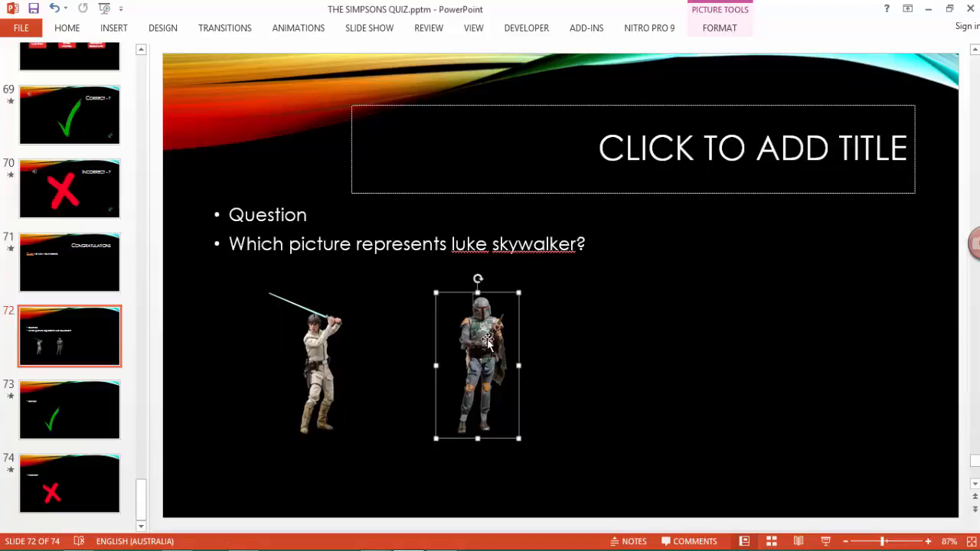
{"action": "mouse_move", "coordinate": [74, 497]}
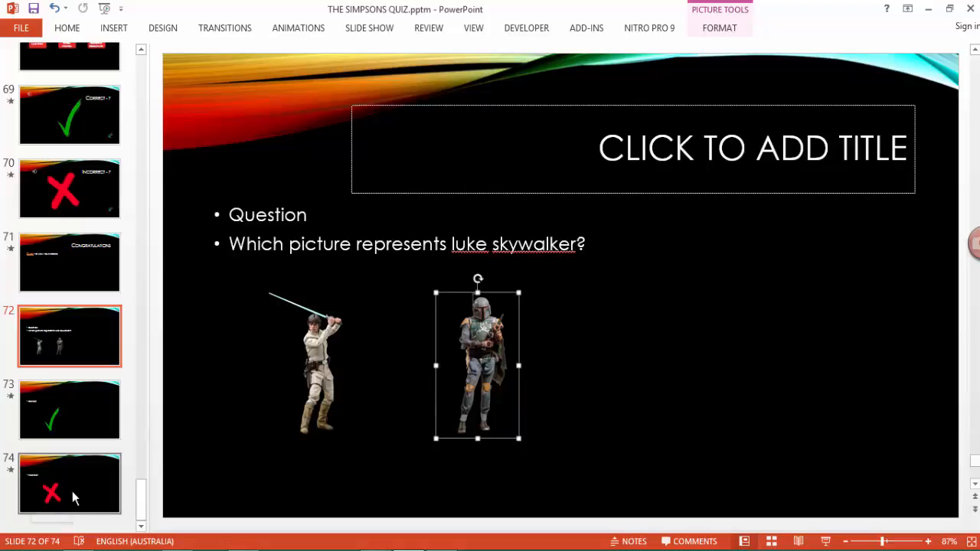
{"action": "left_click", "coordinate": [307, 360]}
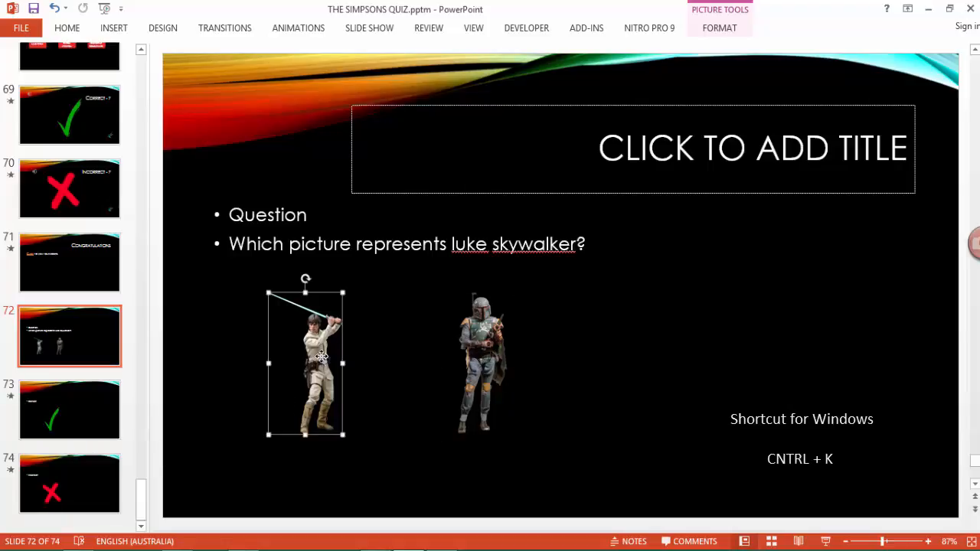
Hyperlink the Boba Fett picture to slide 74 in this document.
{"action": "key", "text": "ctrl+k"}
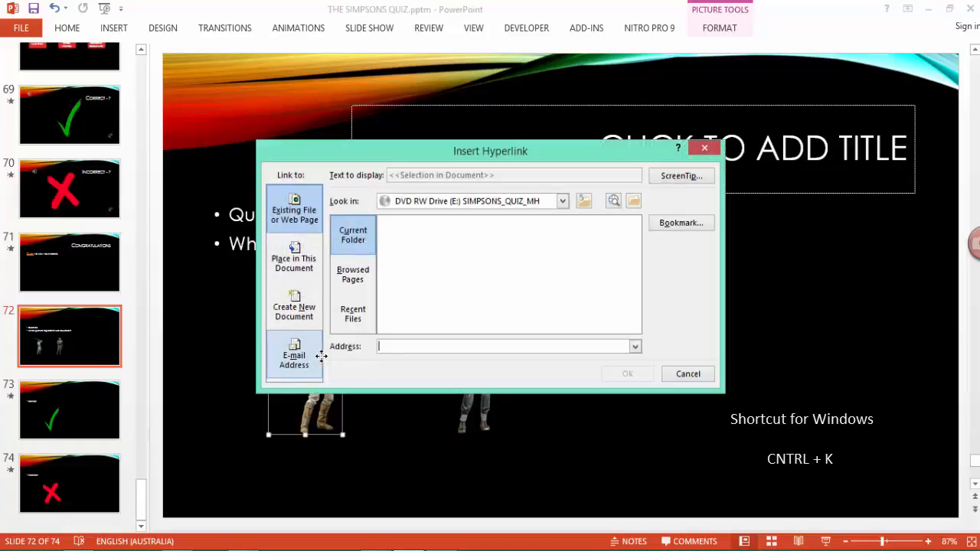
{"action": "left_click", "coordinate": [352, 235]}
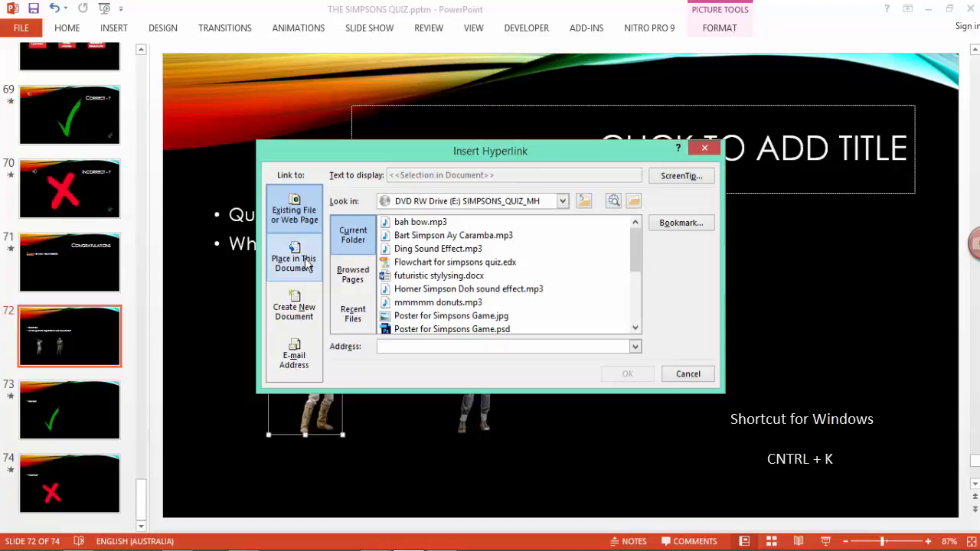
{"action": "left_click", "coordinate": [294, 257]}
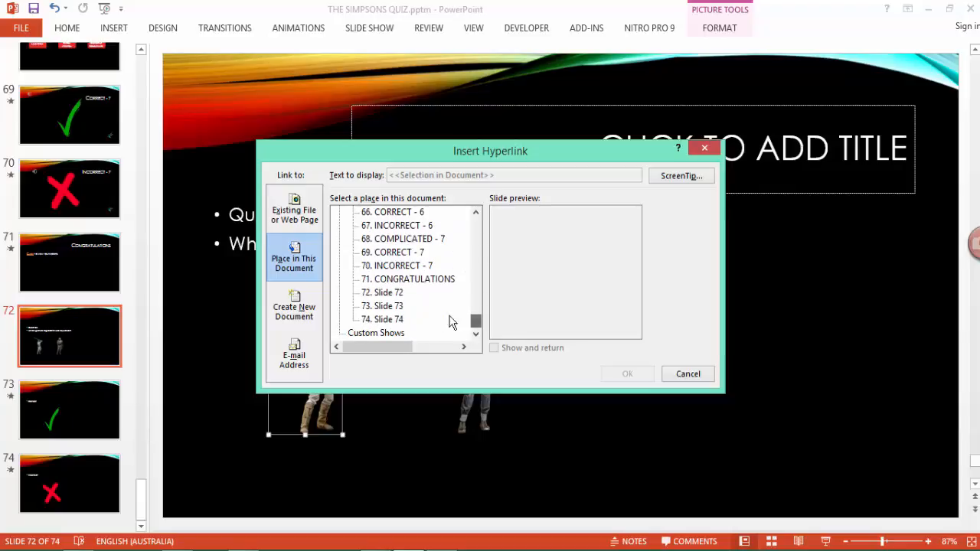
{"action": "mouse_move", "coordinate": [430, 317]}
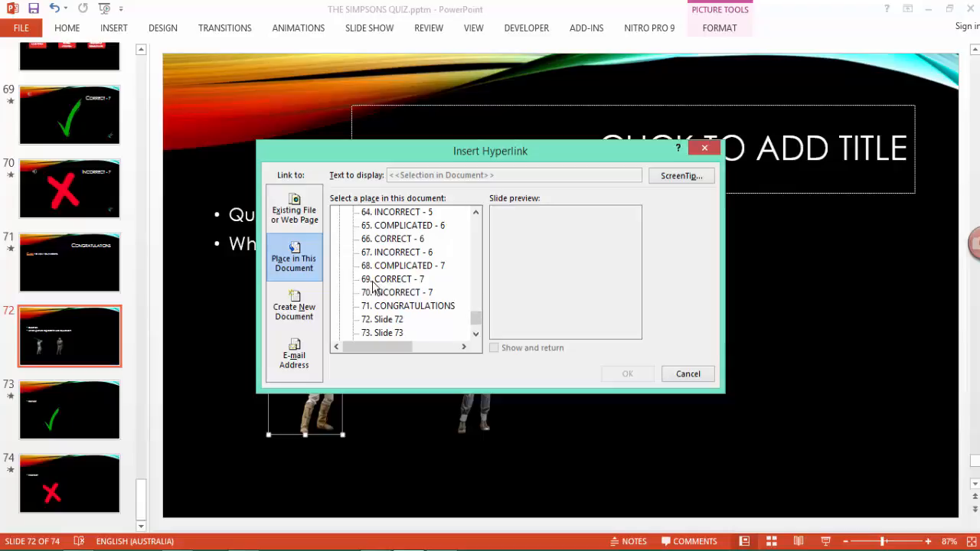
{"action": "mouse_move", "coordinate": [436, 292]}
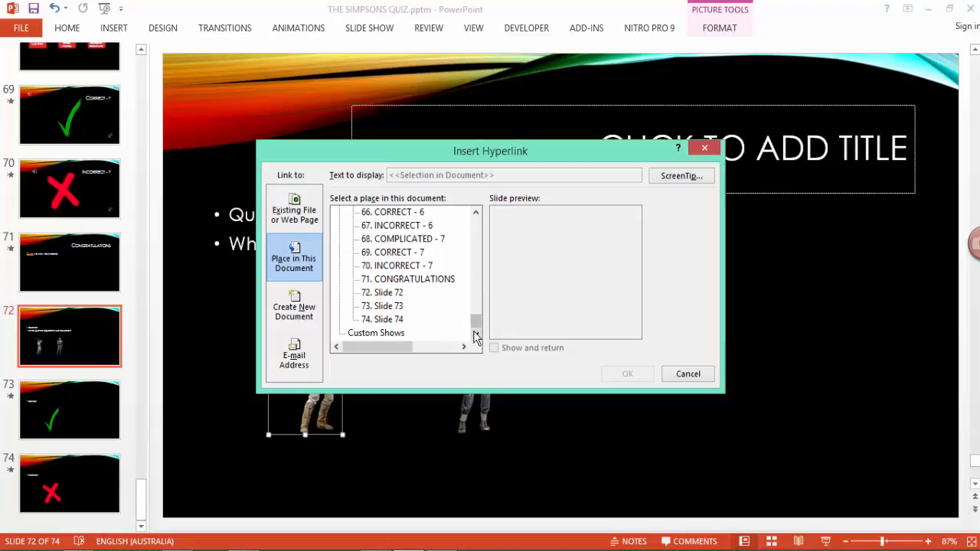
{"action": "left_click", "coordinate": [381, 306]}
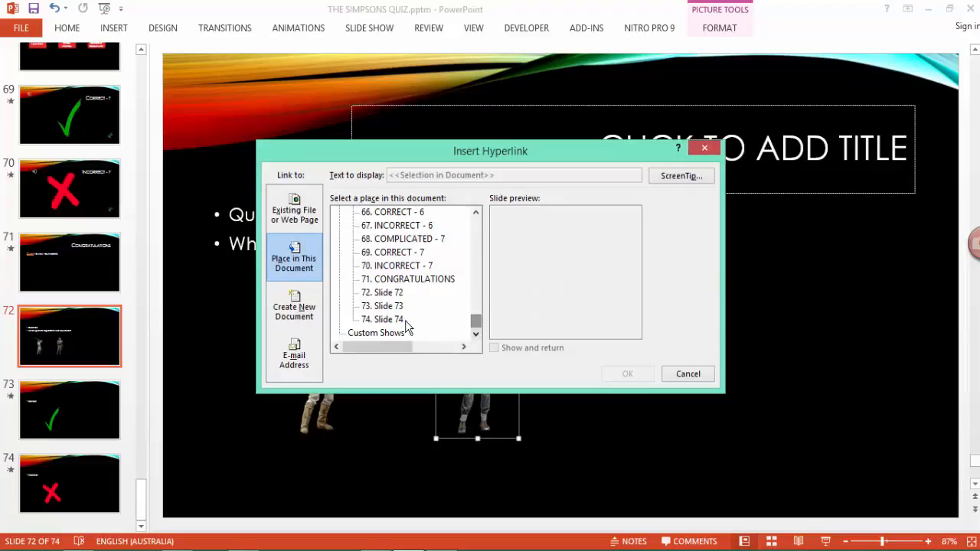
{"action": "left_click", "coordinate": [385, 320]}
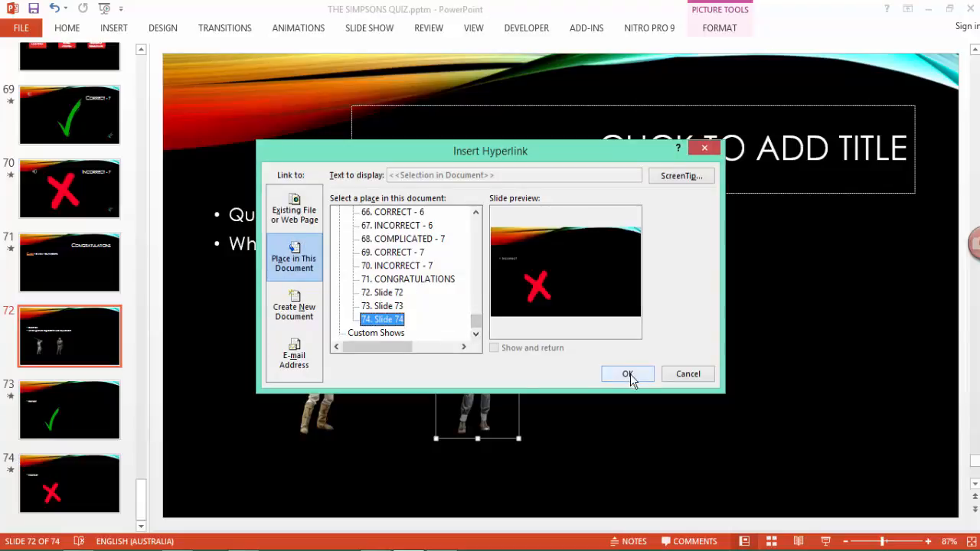
{"action": "left_click", "coordinate": [627, 373]}
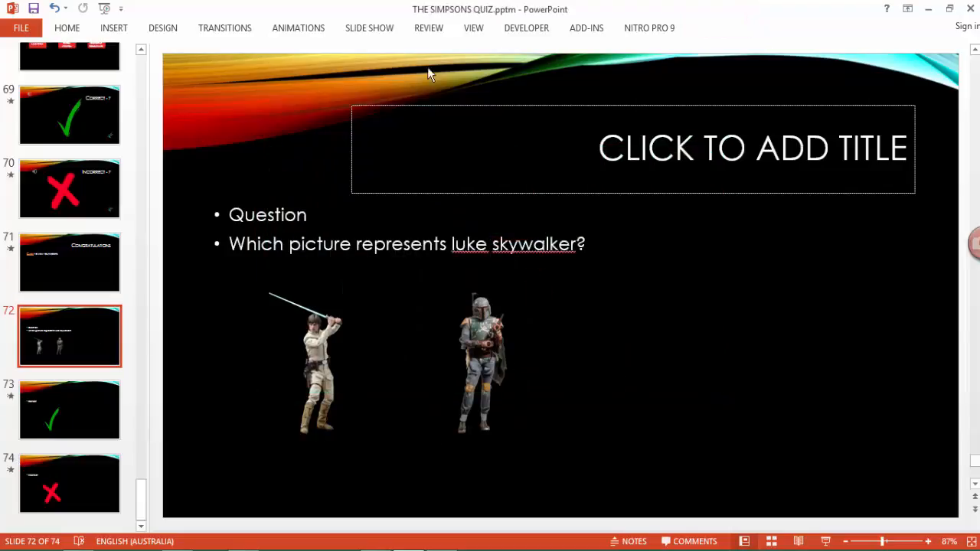
Test Boba Fett's link in Slide Show, ending on Incorrect slide 74 in the editor.
{"action": "left_click", "coordinate": [370, 28]}
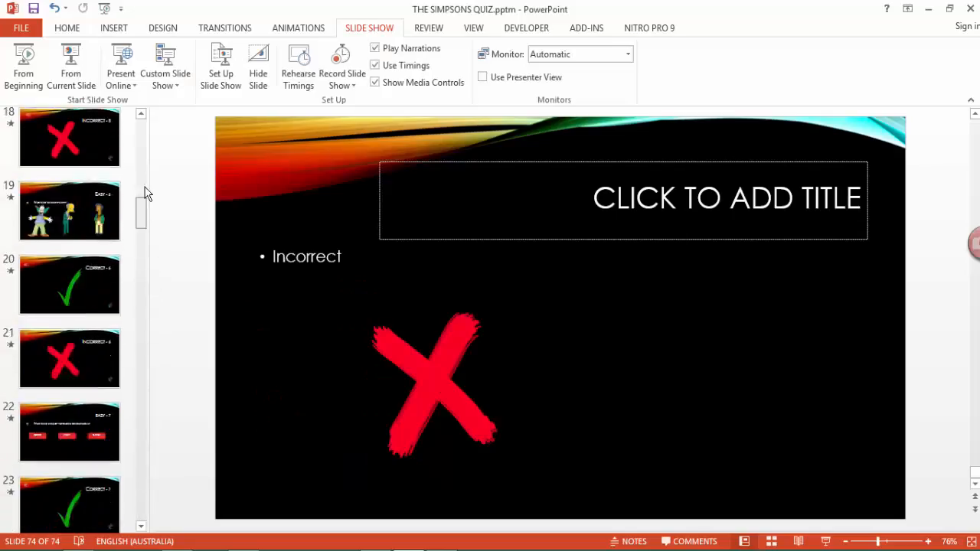
View question slide 72 in the thumbnail pane, then return to Incorrect slide 74.
{"action": "scroll", "scroll_direction": "down", "scroll_amount": 3}
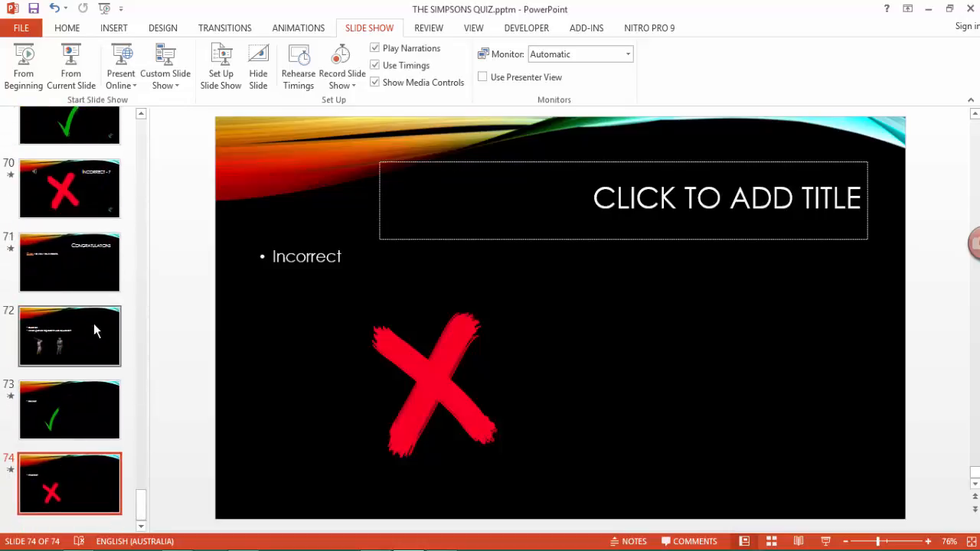
{"action": "mouse_move", "coordinate": [170, 431]}
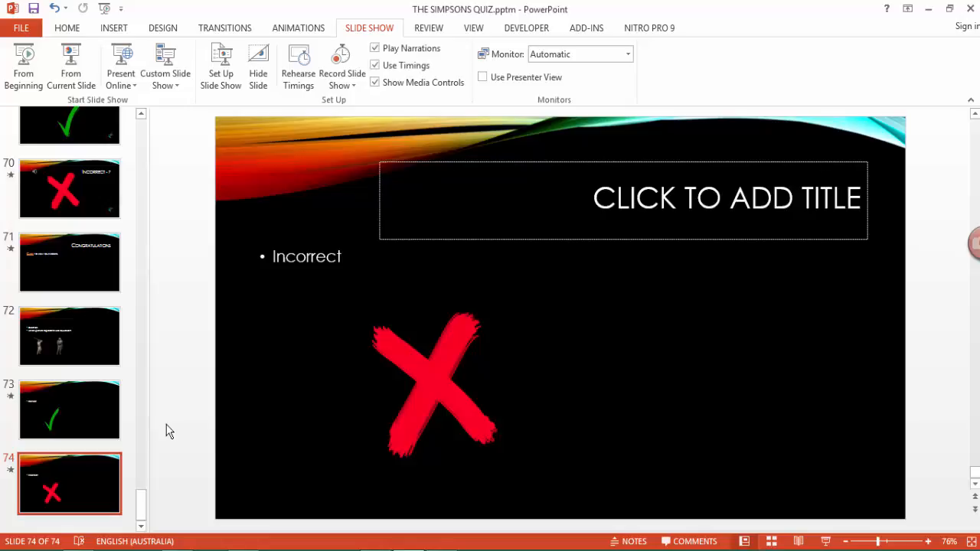
{"action": "left_click", "coordinate": [69, 335]}
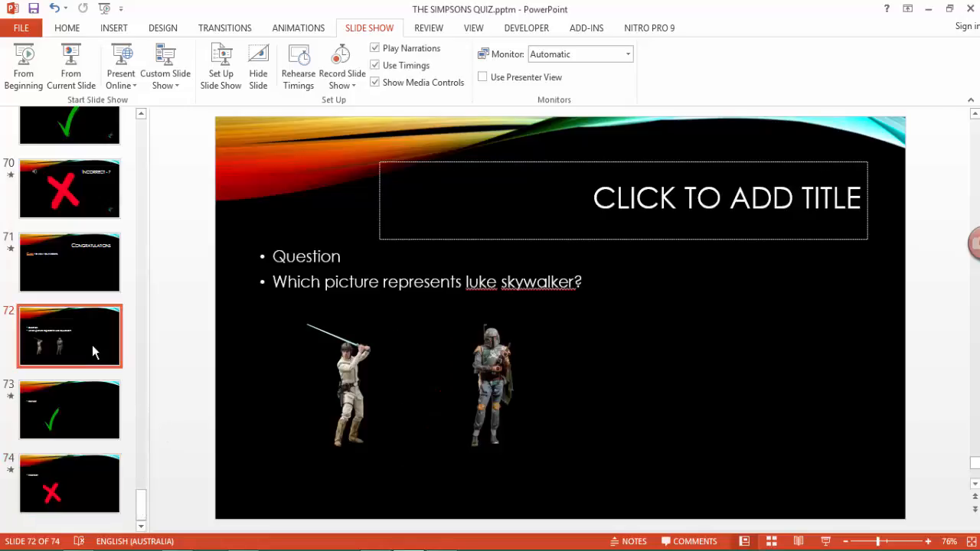
{"action": "left_click", "coordinate": [69, 483]}
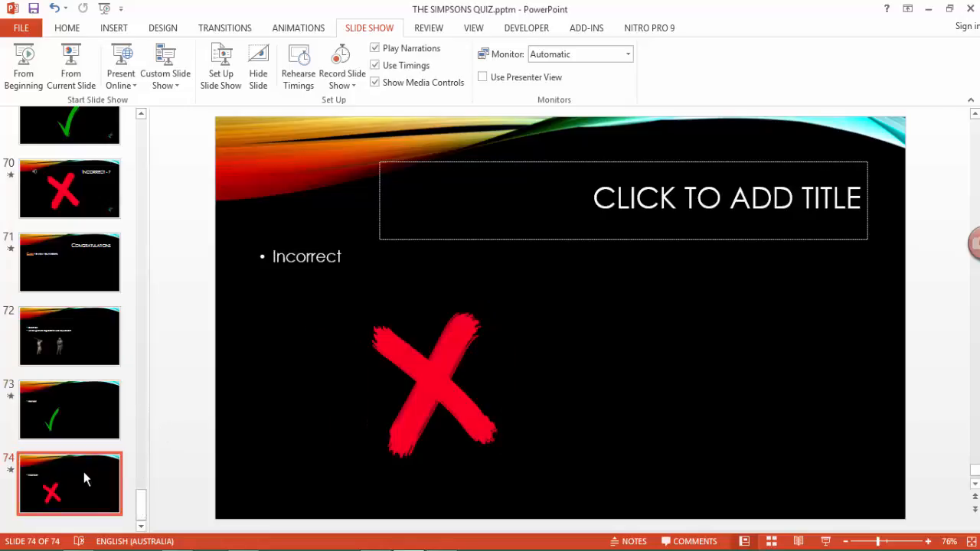
{"action": "mouse_move", "coordinate": [73, 470]}
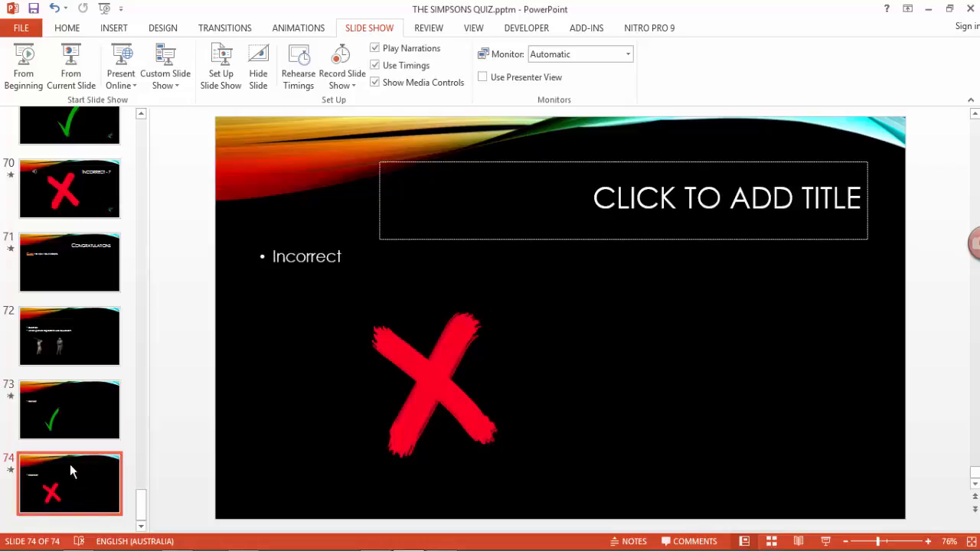
{"action": "scroll", "scroll_direction": "up", "scroll_amount": 3}
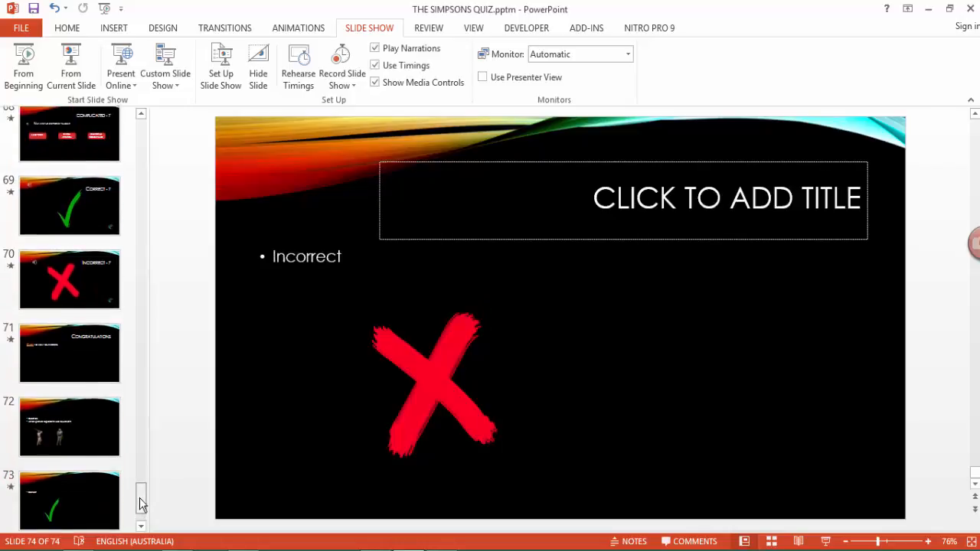
{"action": "scroll", "scroll_direction": "down", "scroll_amount": 3}
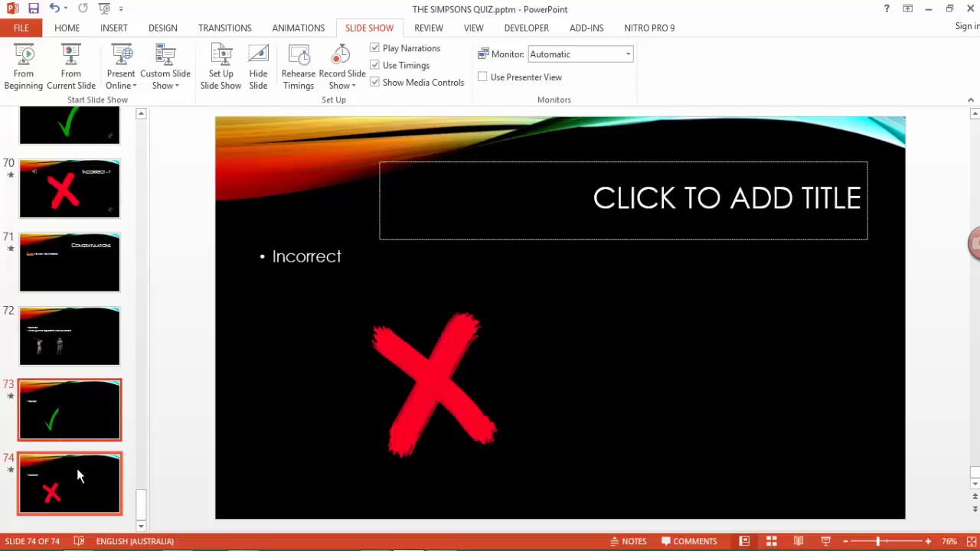
{"action": "mouse_move", "coordinate": [132, 510]}
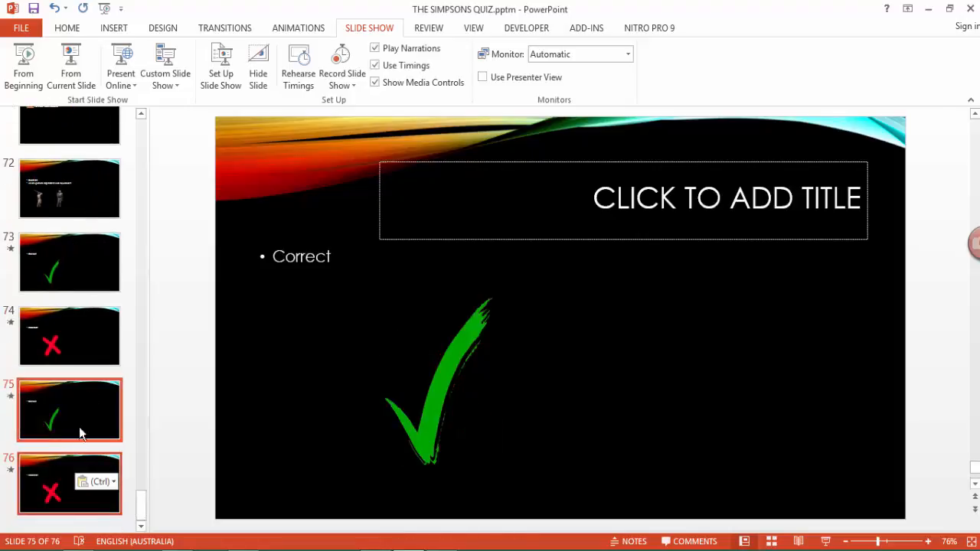
{"action": "mouse_move", "coordinate": [82, 452]}
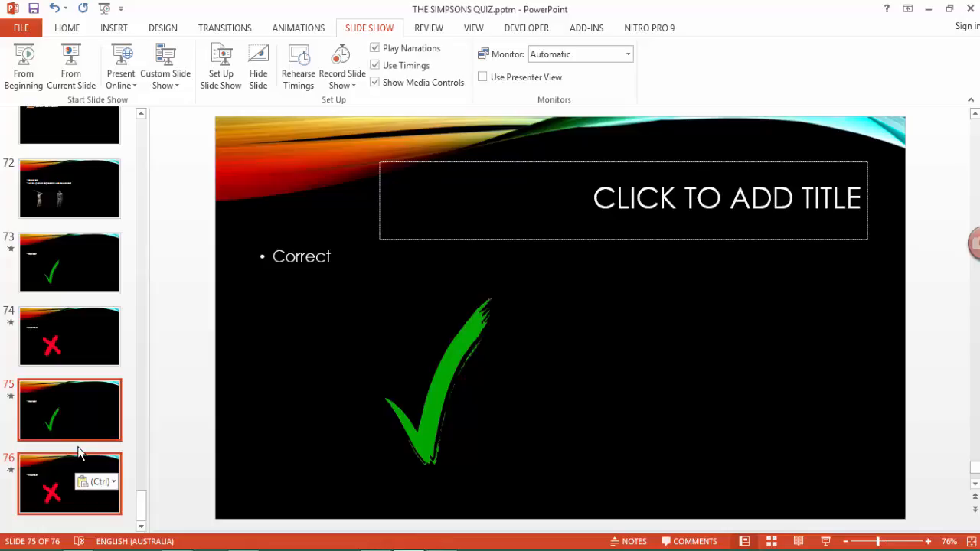
{"action": "mouse_move", "coordinate": [140, 506]}
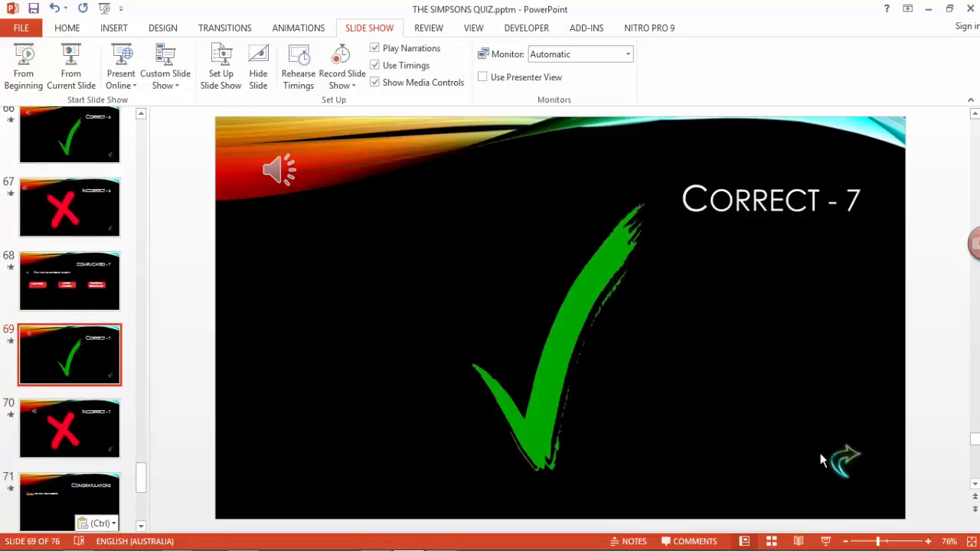
{"action": "mouse_move", "coordinate": [360, 414]}
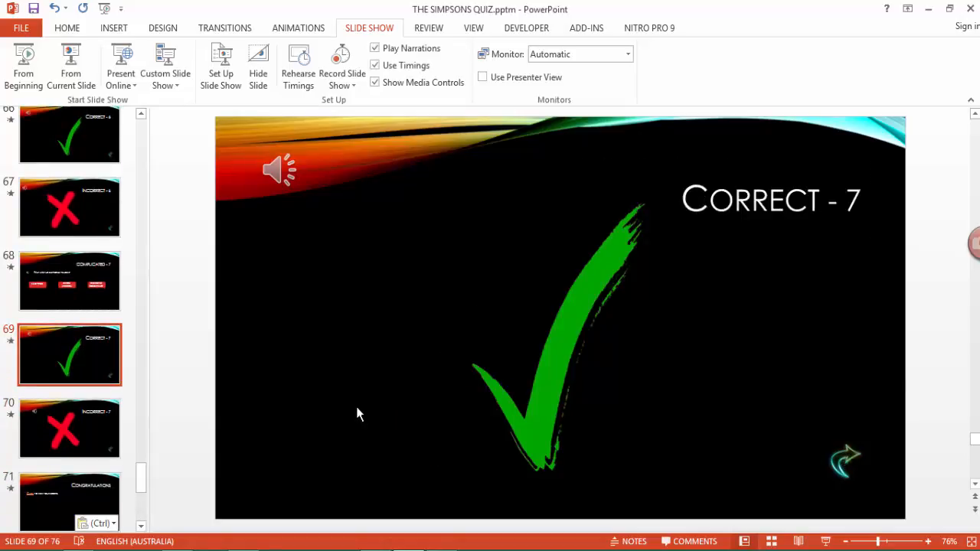
View the Incorrect - 7 slide, then the Congratulations slide 71.
{"action": "scroll", "scroll_direction": "down", "scroll_amount": 3}
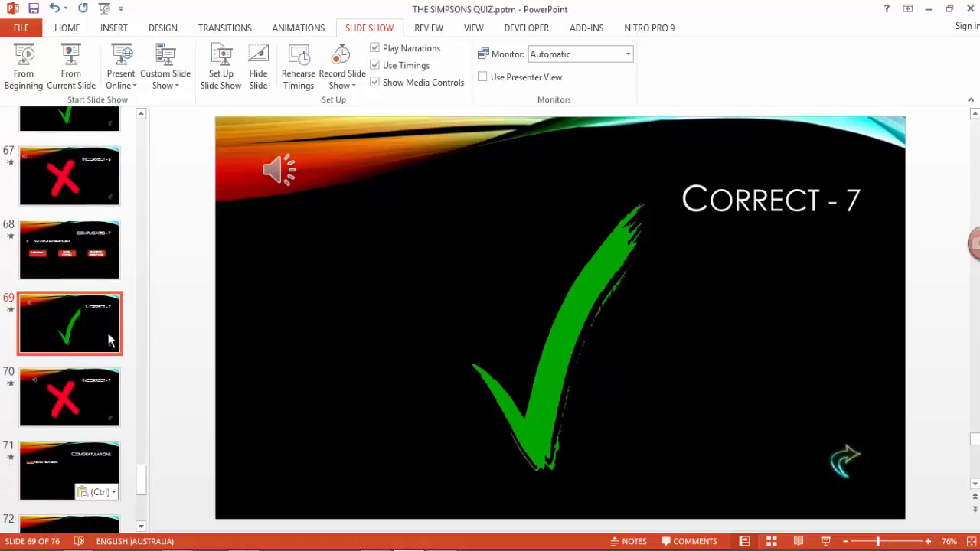
{"action": "left_click", "coordinate": [69, 397]}
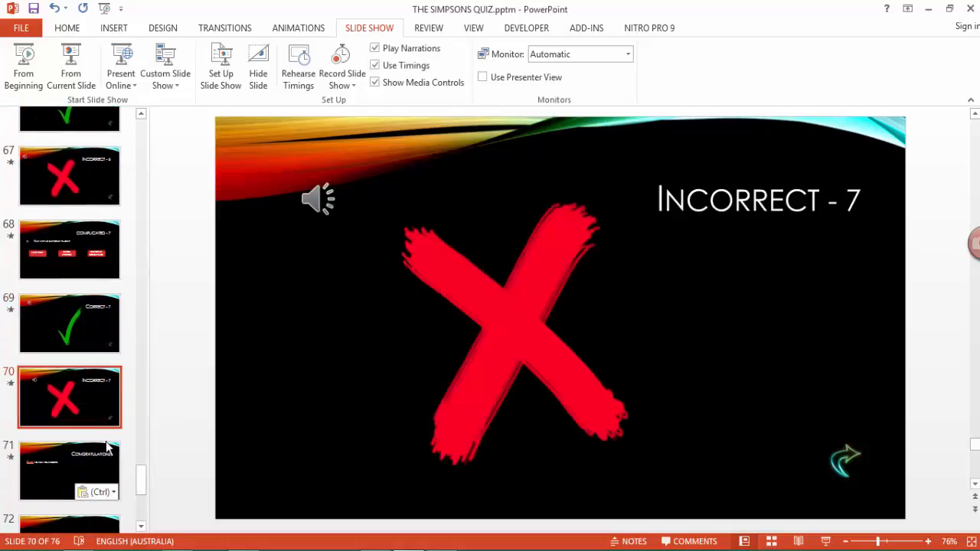
{"action": "mouse_move", "coordinate": [79, 456]}
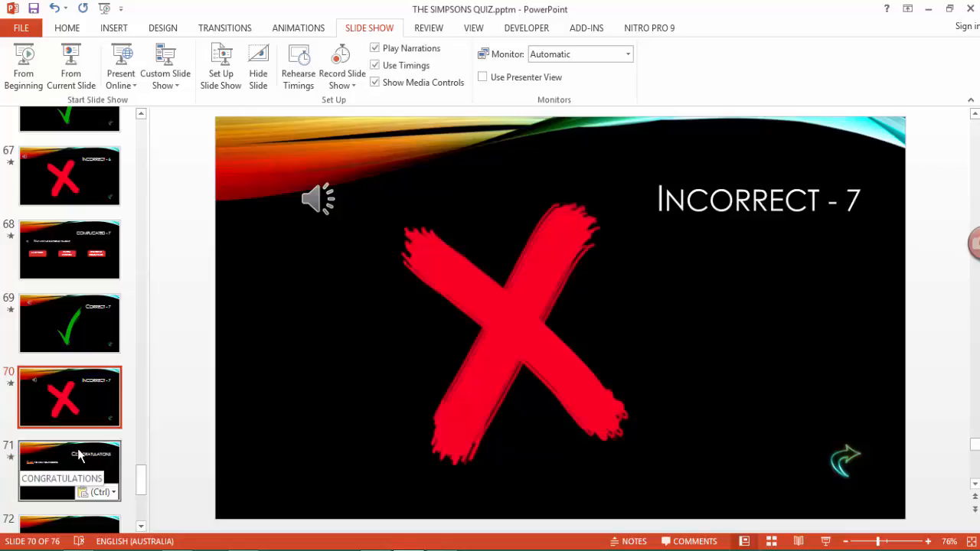
{"action": "left_click", "coordinate": [69, 467]}
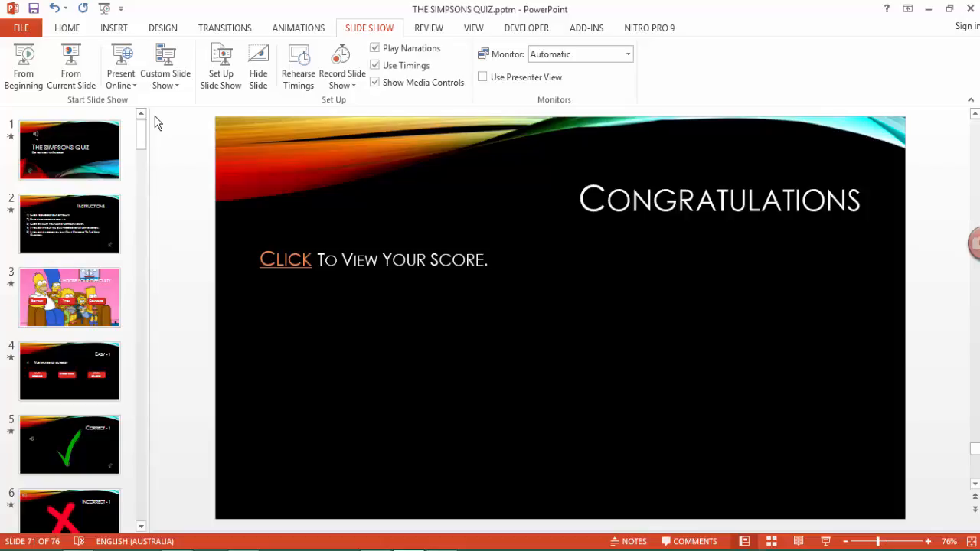
{"action": "scroll", "scroll_direction": "down", "scroll_amount": 3}
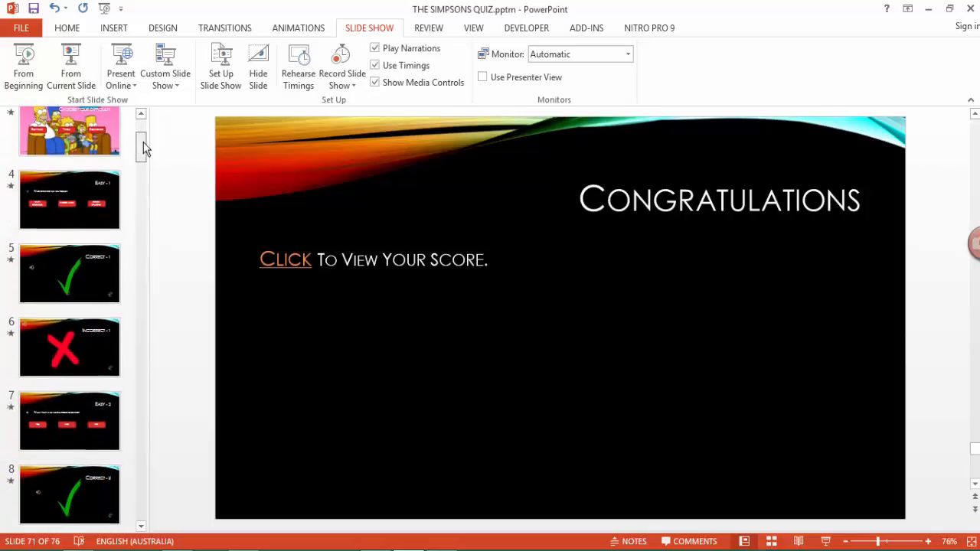